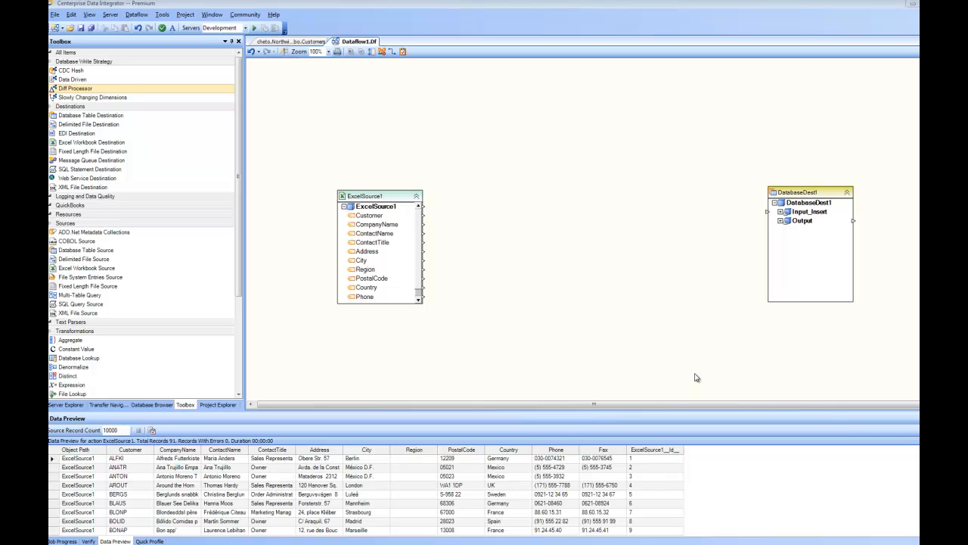
mouse_move(626, 339)
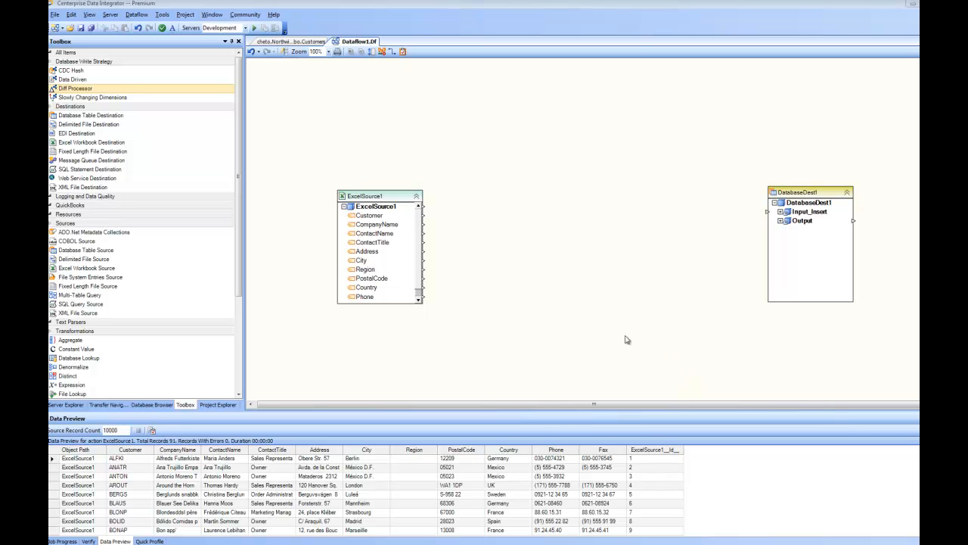
mouse_move(611, 328)
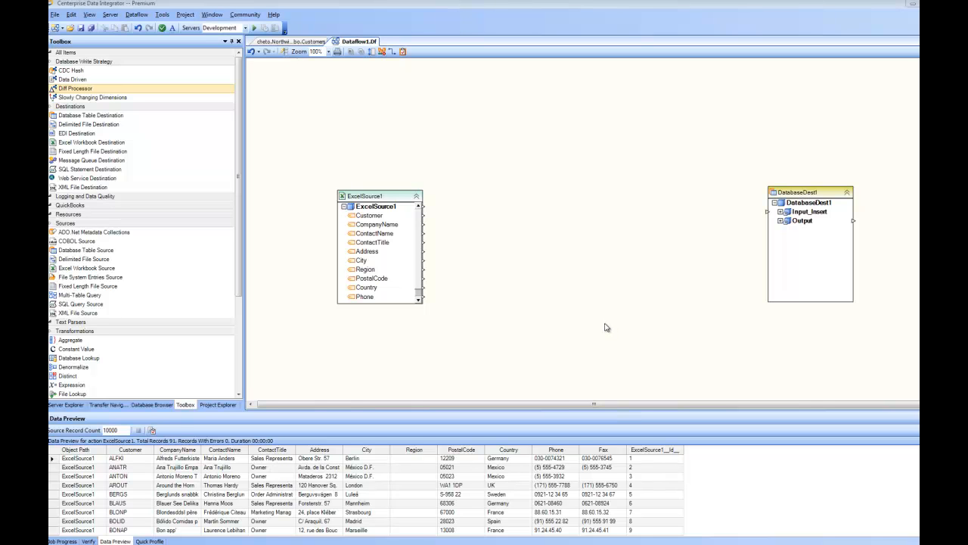
mouse_move(598, 312)
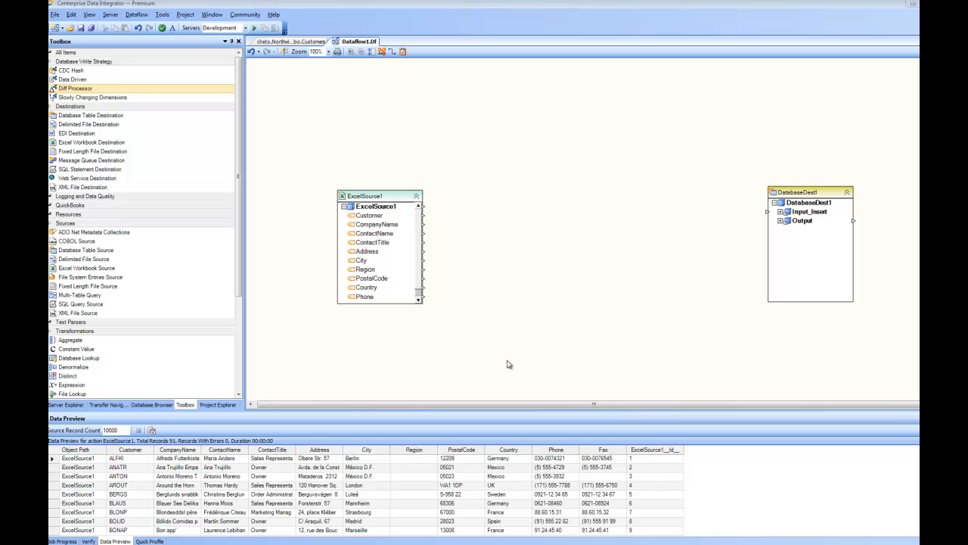
mouse_move(490, 346)
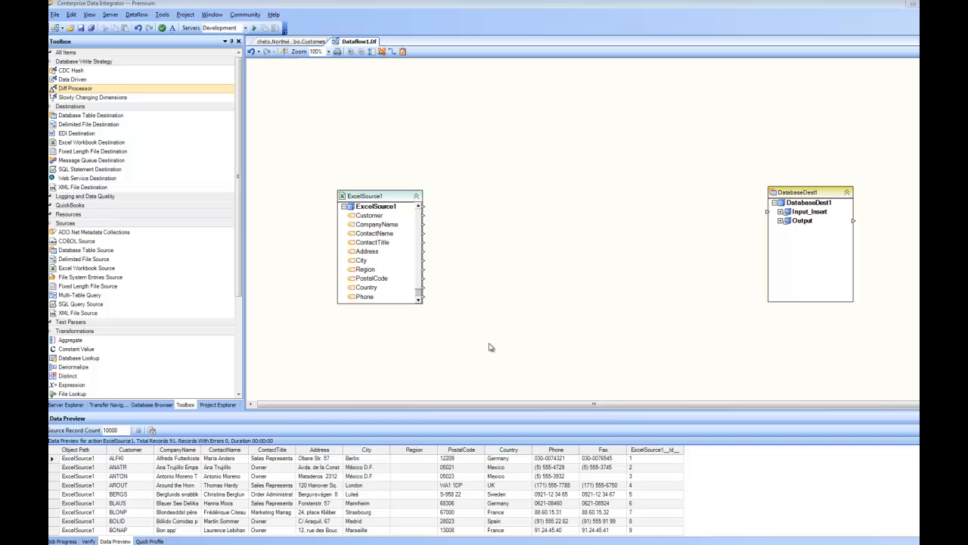
mouse_move(493, 351)
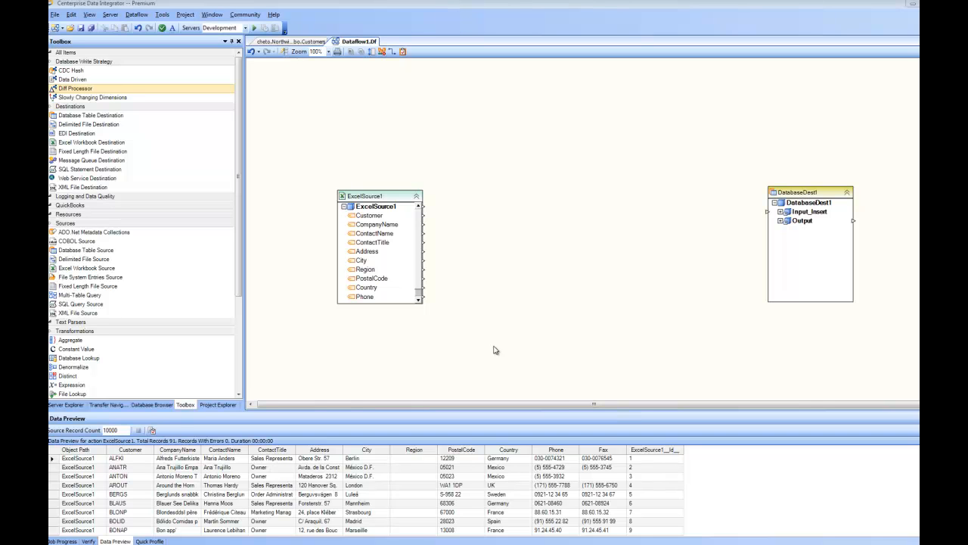
mouse_move(501, 351)
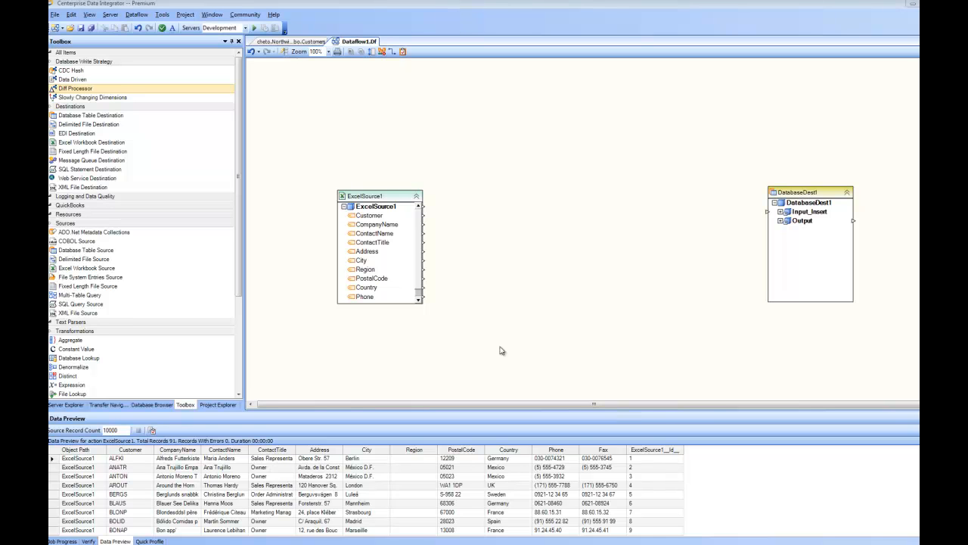
mouse_move(472, 328)
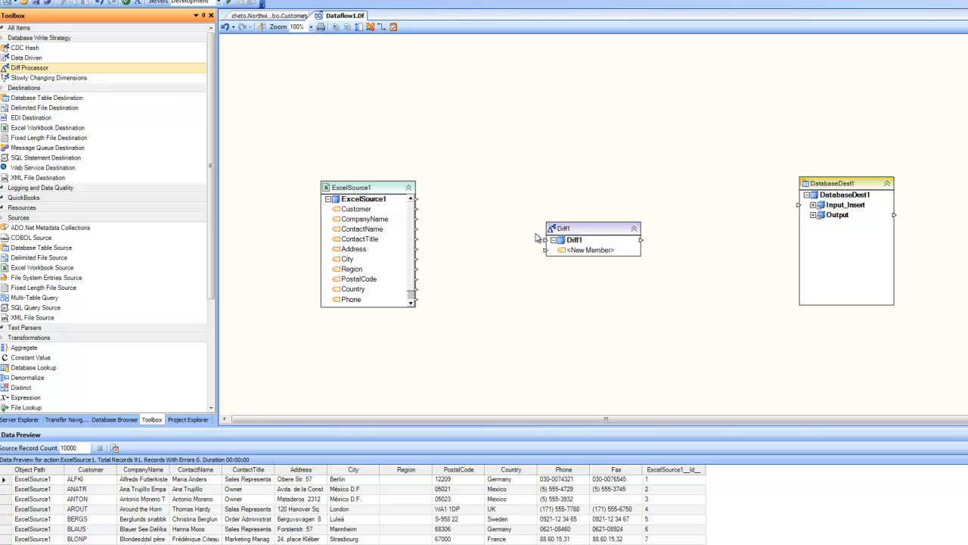
mouse_move(557, 183)
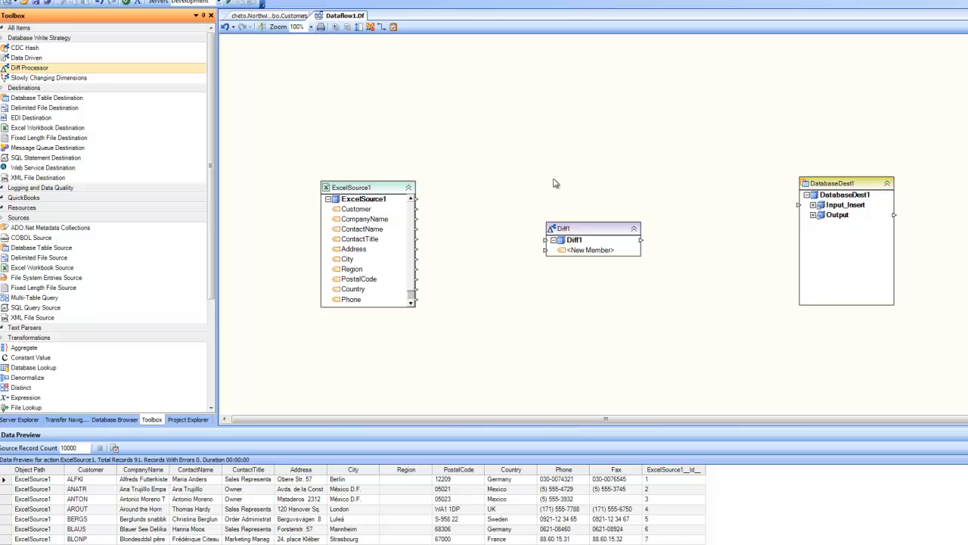
mouse_move(387, 190)
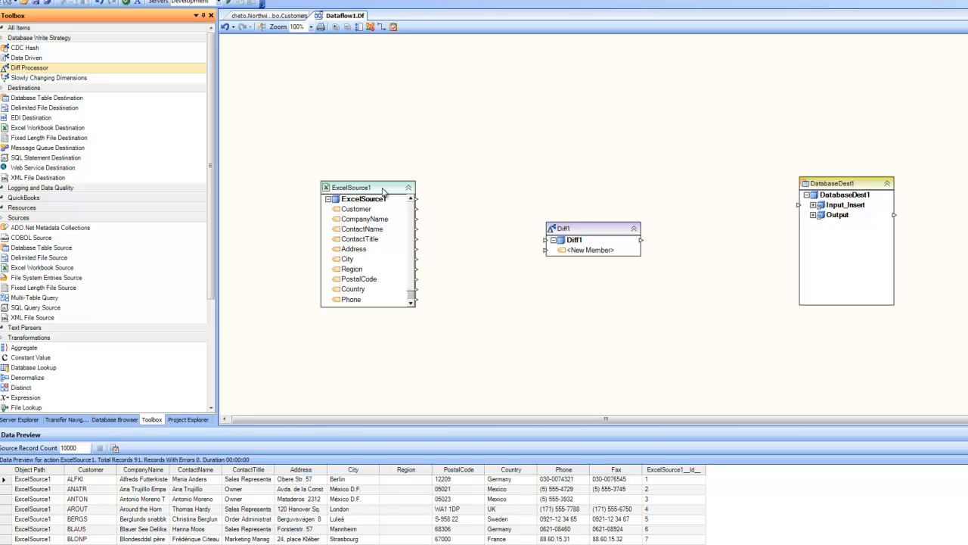
mouse_move(859, 206)
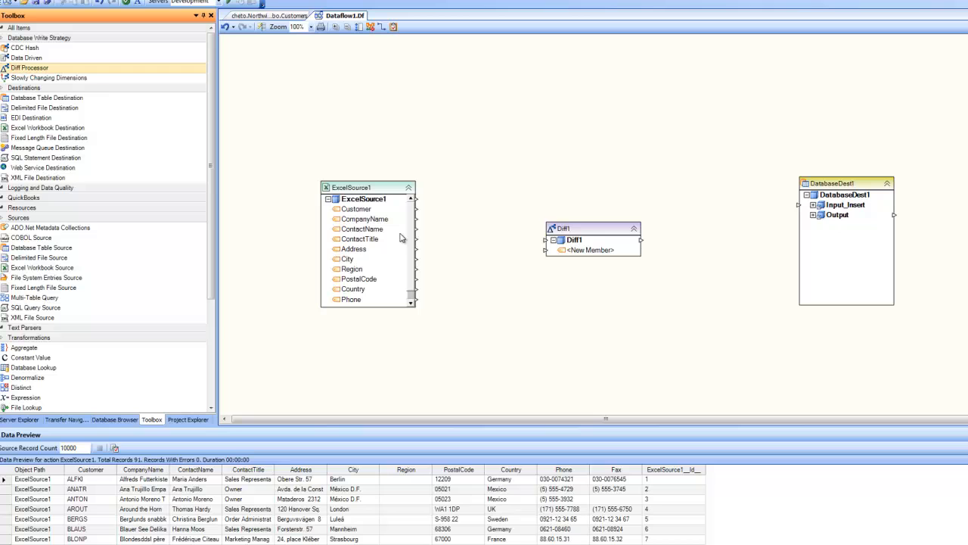
mouse_move(397, 229)
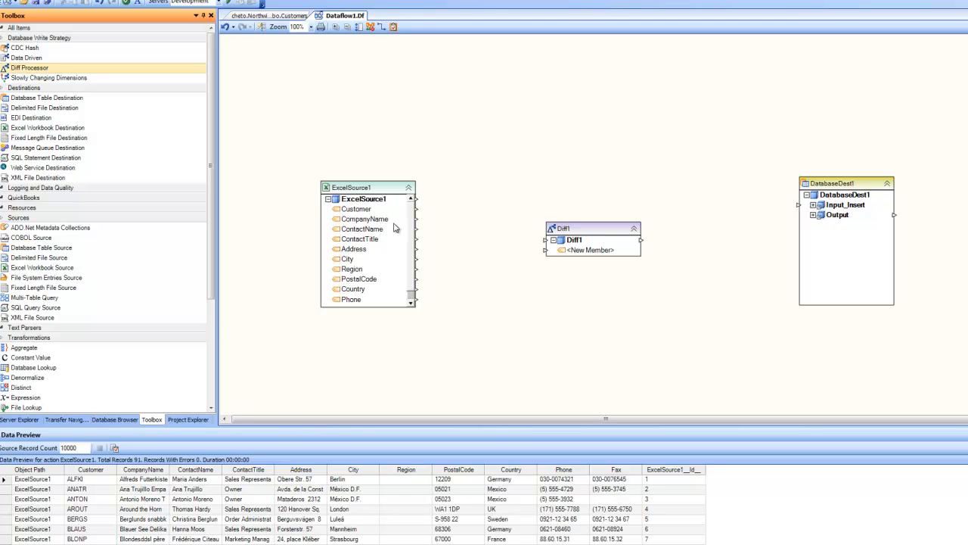
mouse_move(605, 233)
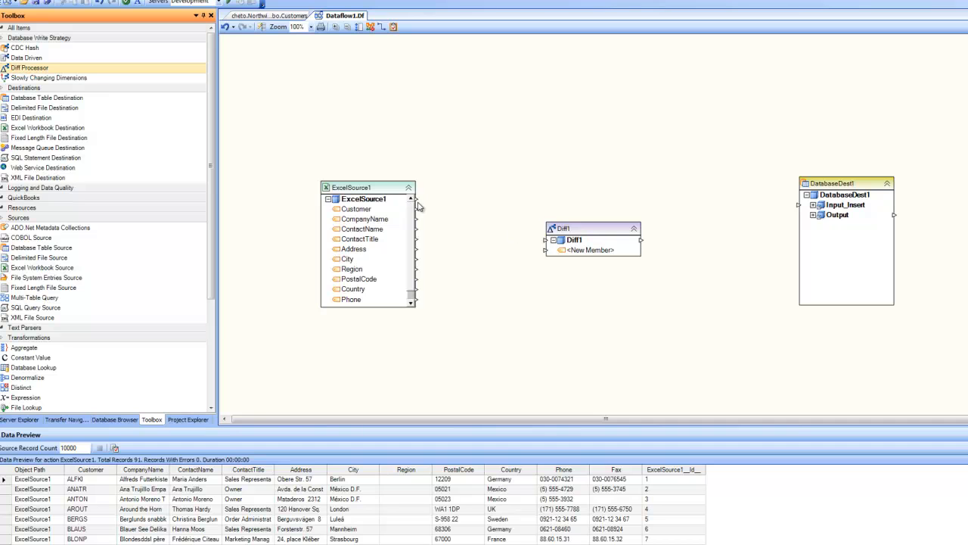
mouse_move(417, 206)
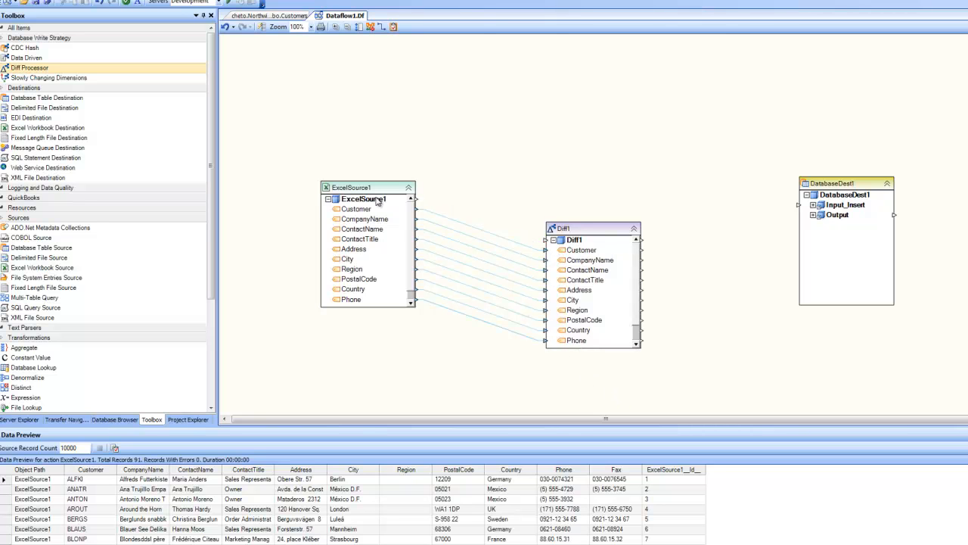
mouse_move(593, 239)
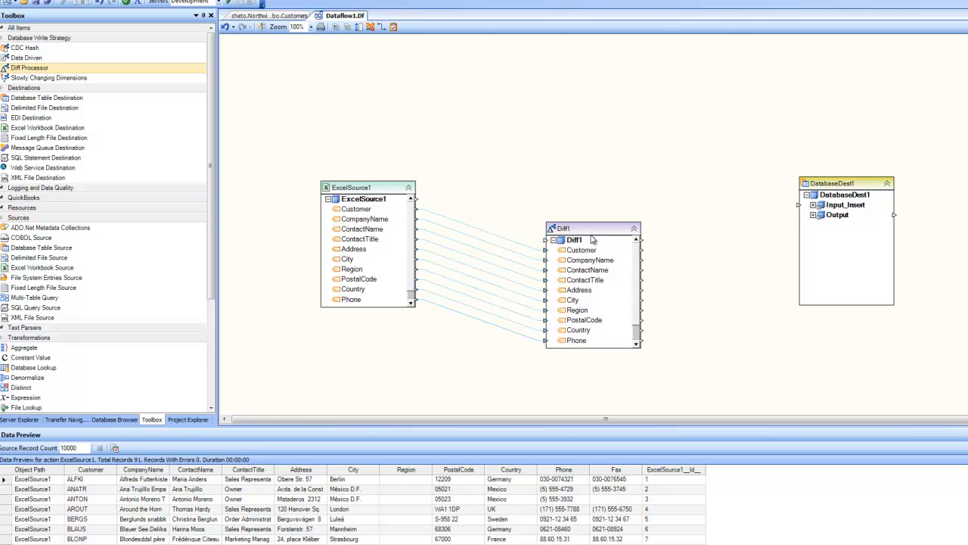
mouse_move(596, 278)
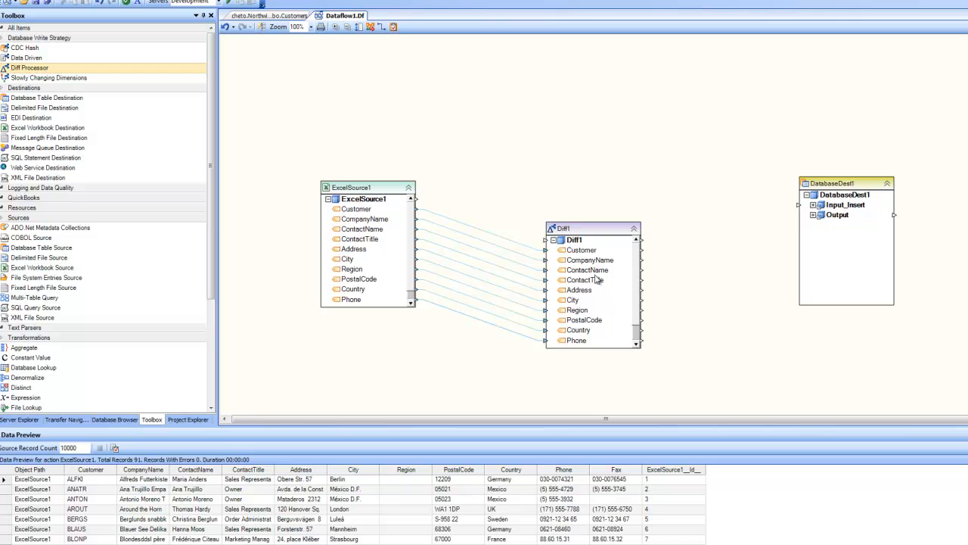
mouse_move(604, 269)
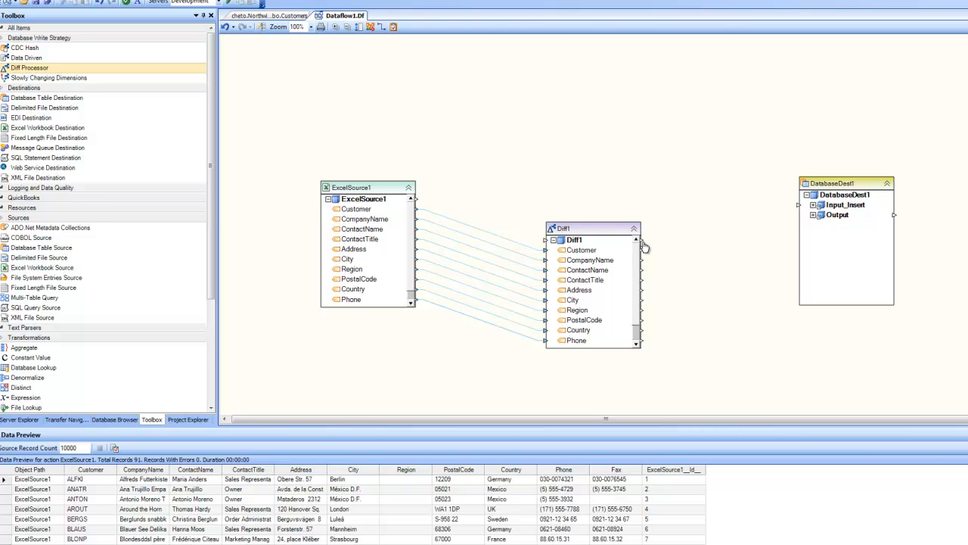
mouse_move(787, 188)
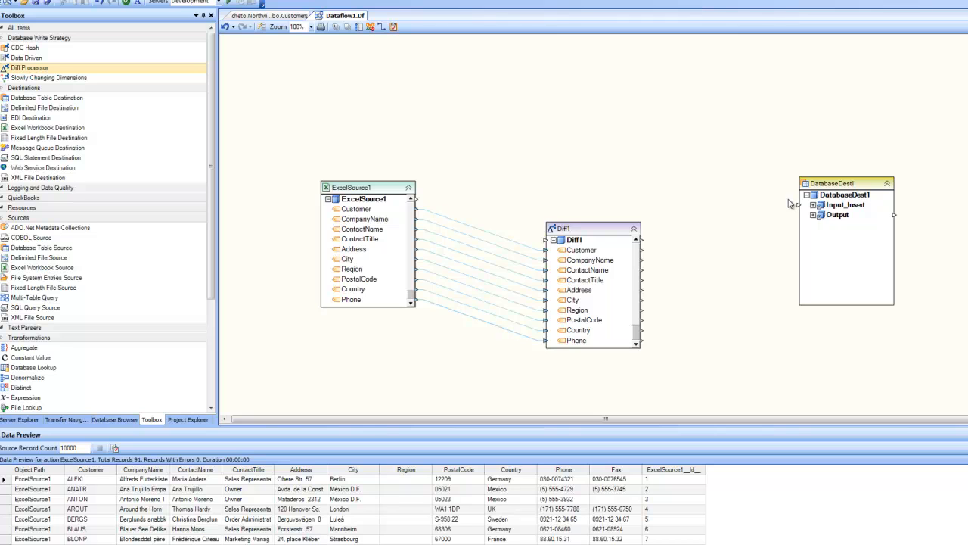
mouse_move(793, 203)
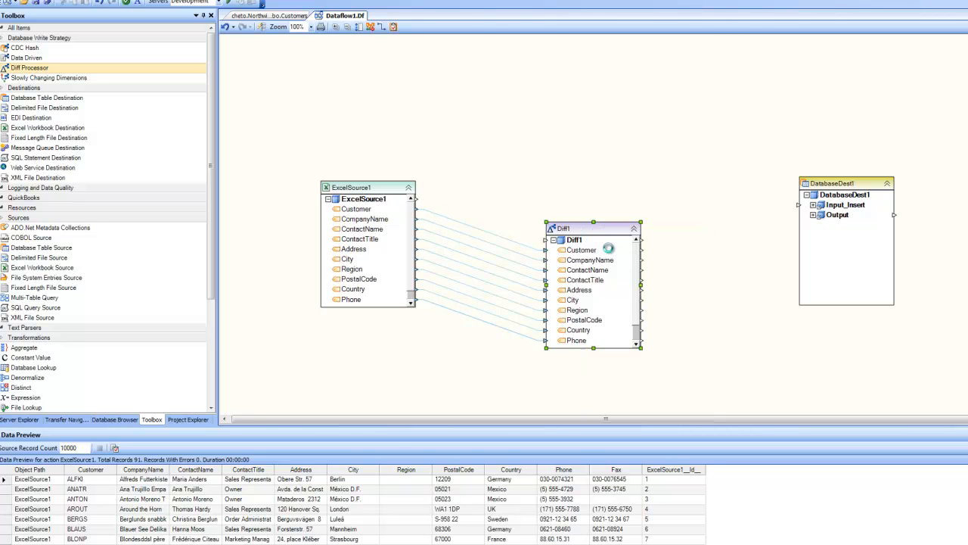
- Assign Diff1 the recently used Northwind SQL Server connection and test that it works
double_click(575, 239)
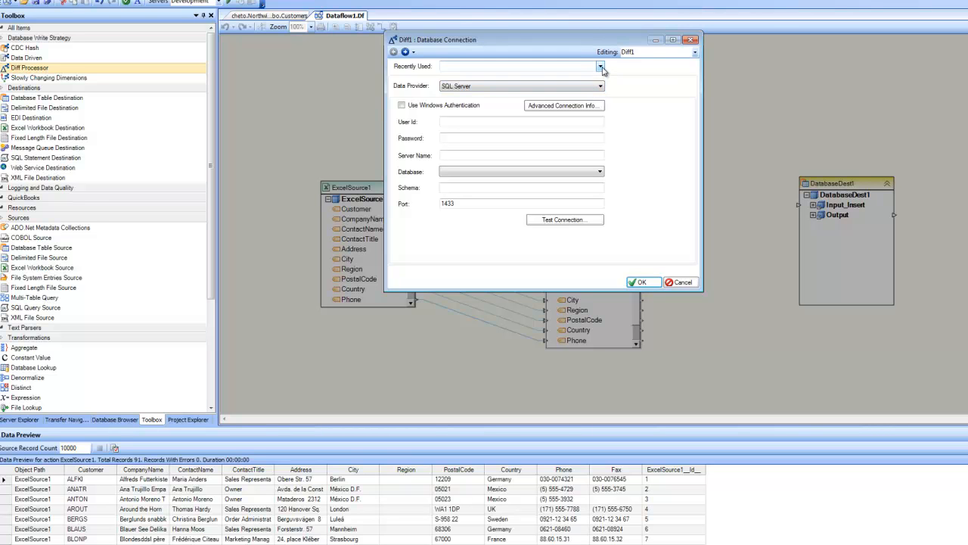
click(602, 66)
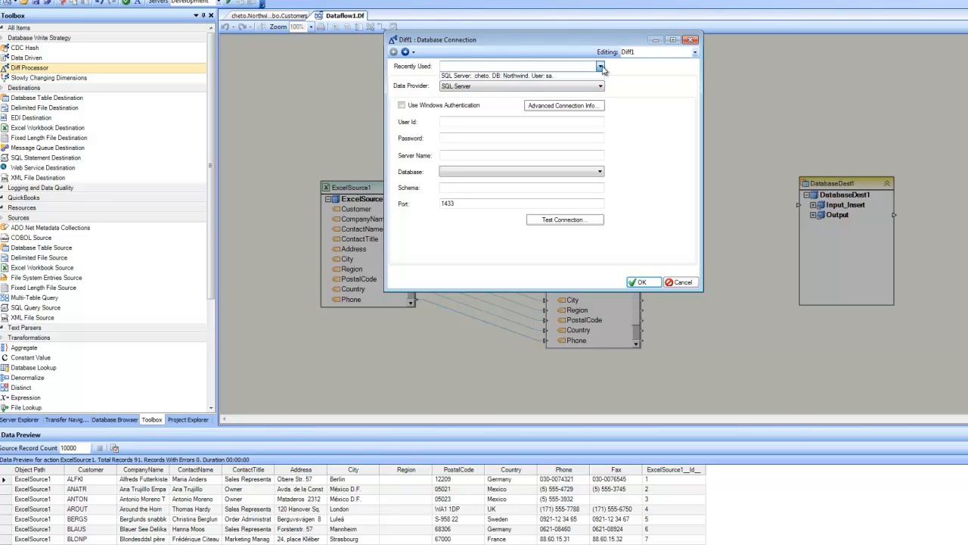
click(600, 66)
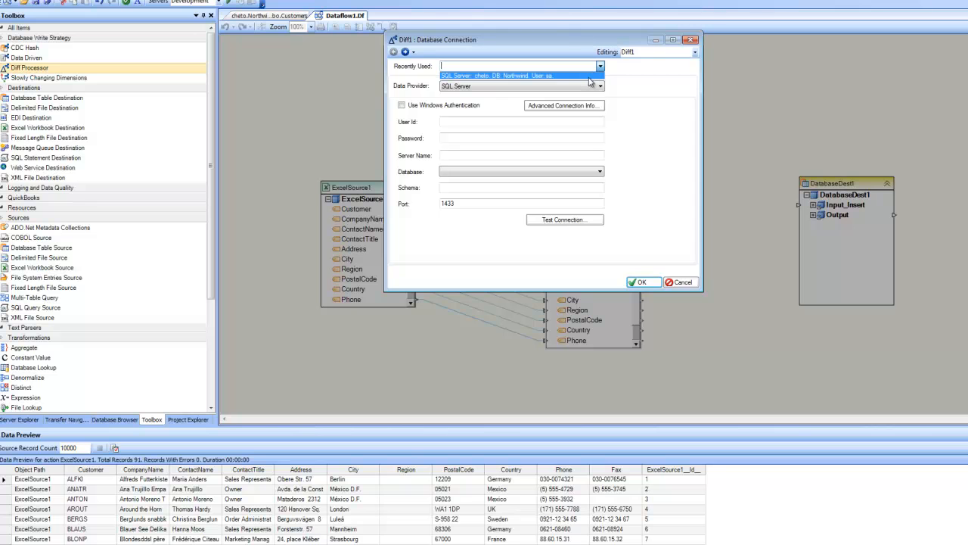
click(522, 76)
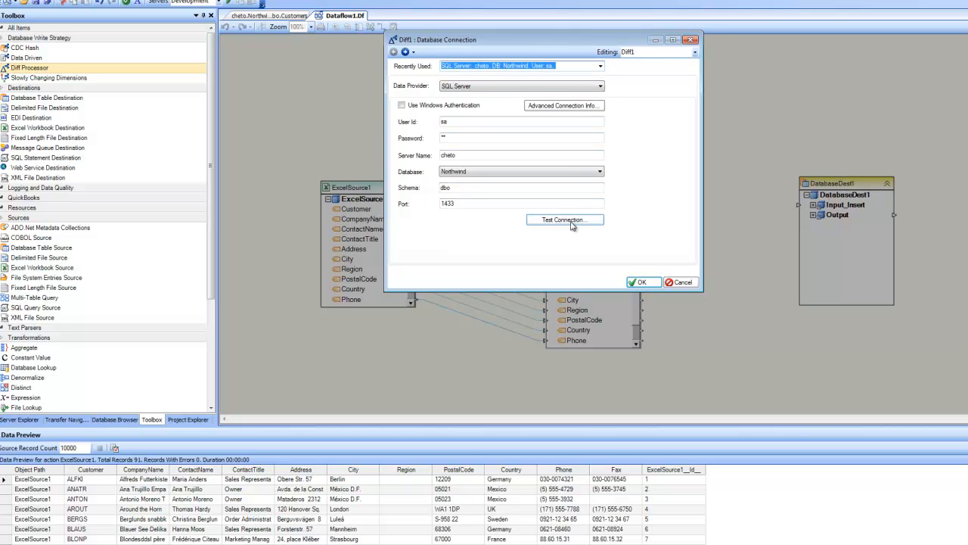
click(641, 281)
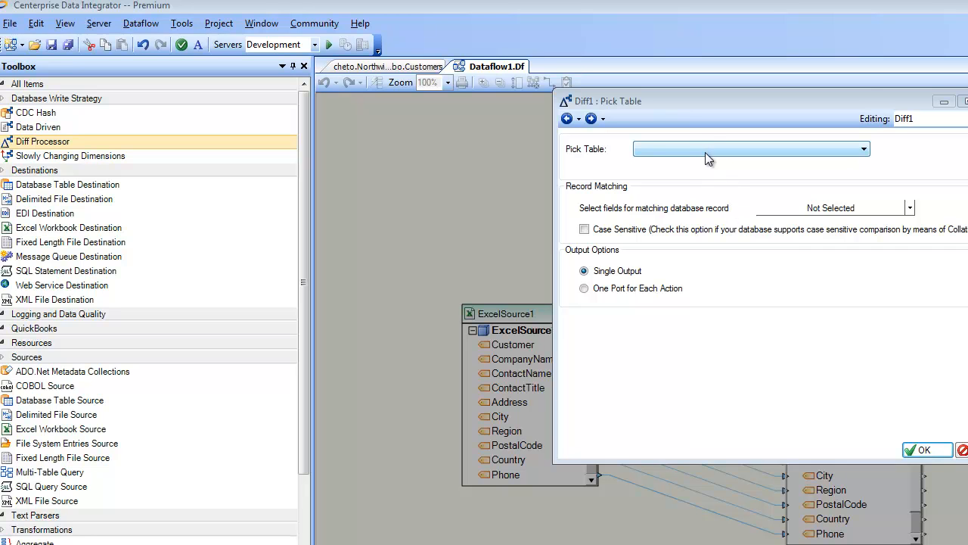
mouse_move(733, 191)
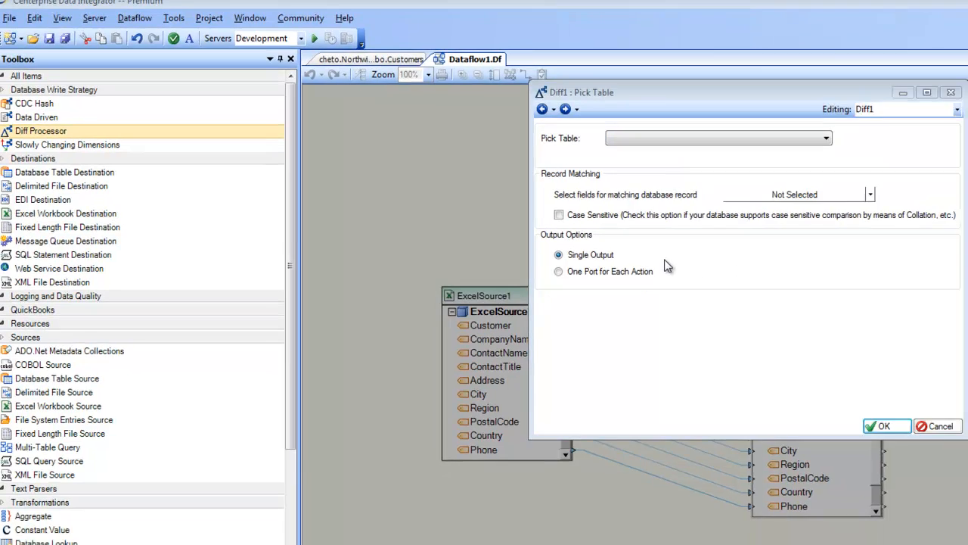
- Select dbo.Customers as the compare table and CustomerID as the matching field, keeping Single Output
click(826, 138)
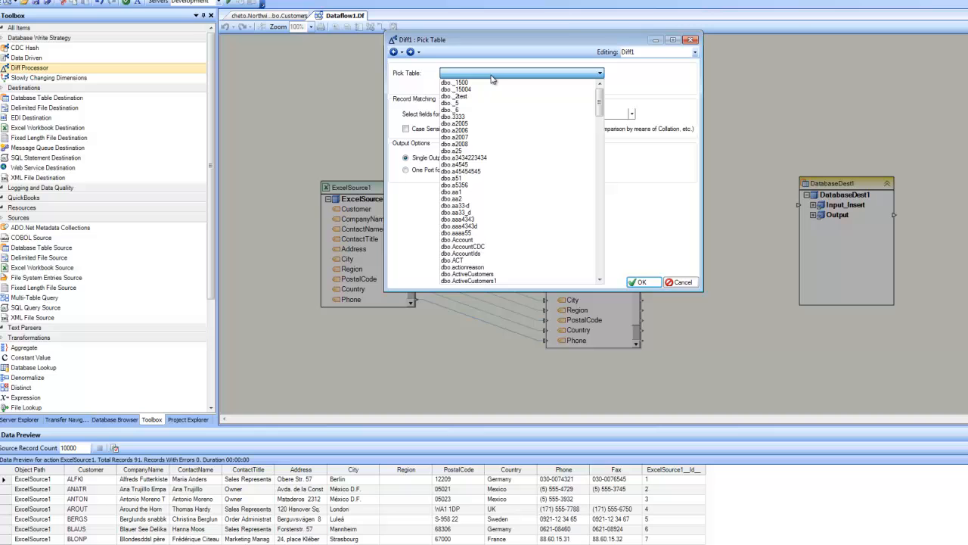
scroll(down, 3)
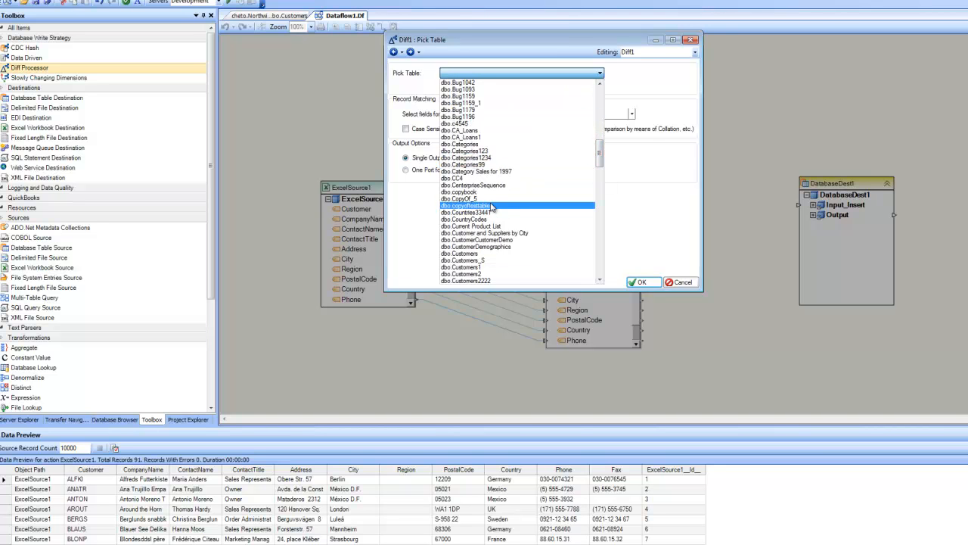
click(460, 252)
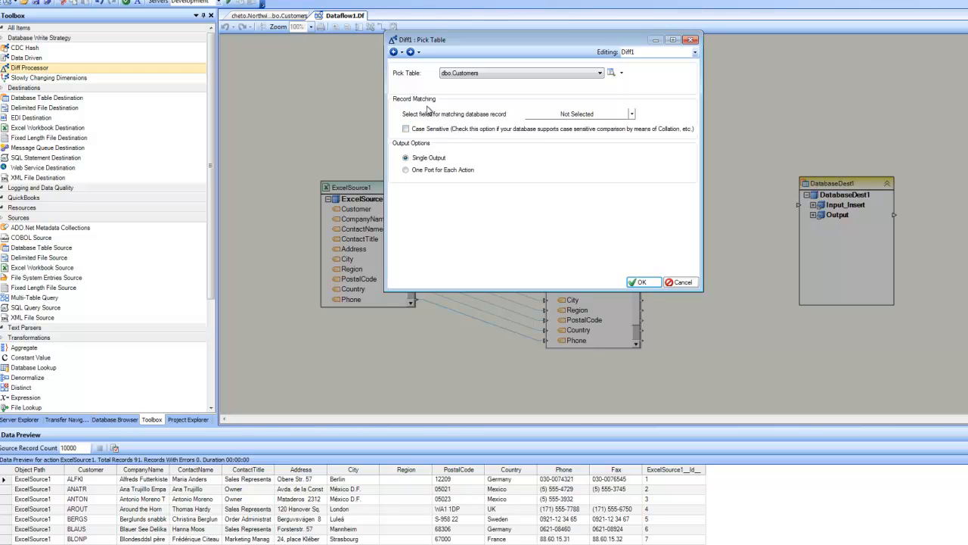
mouse_move(634, 118)
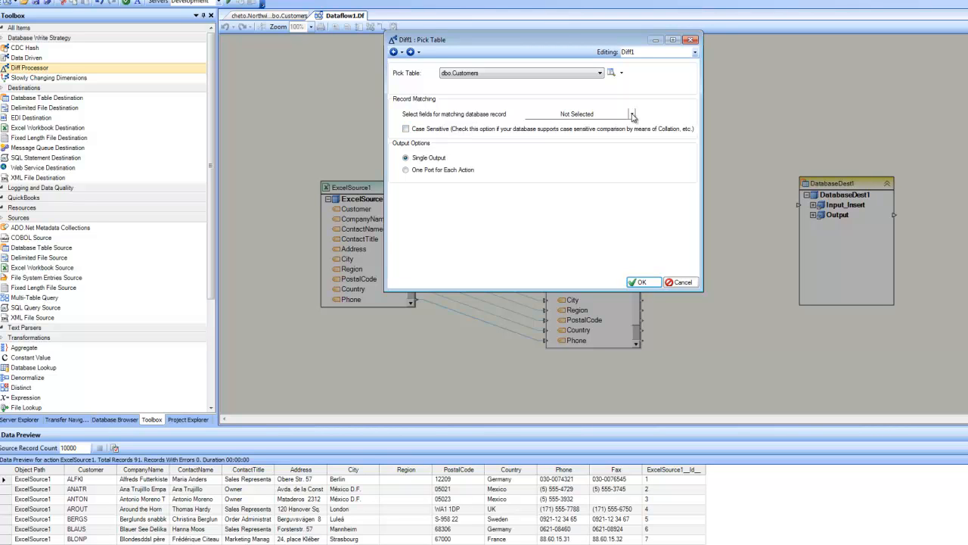
click(631, 113)
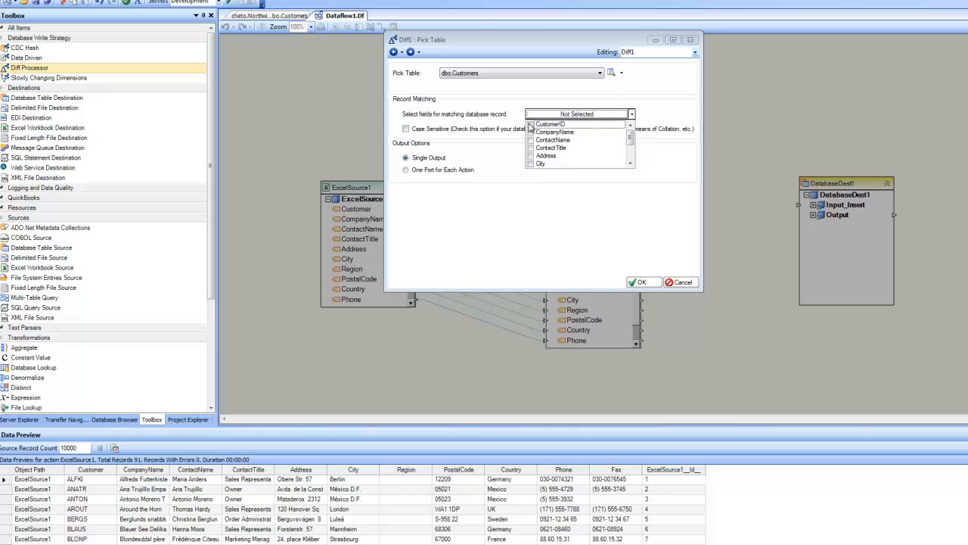
click(550, 124)
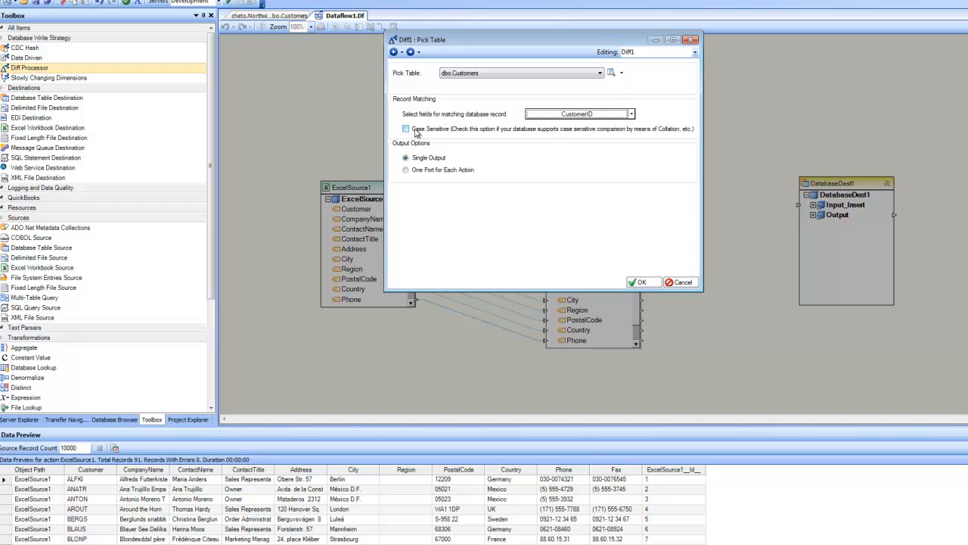
mouse_move(447, 135)
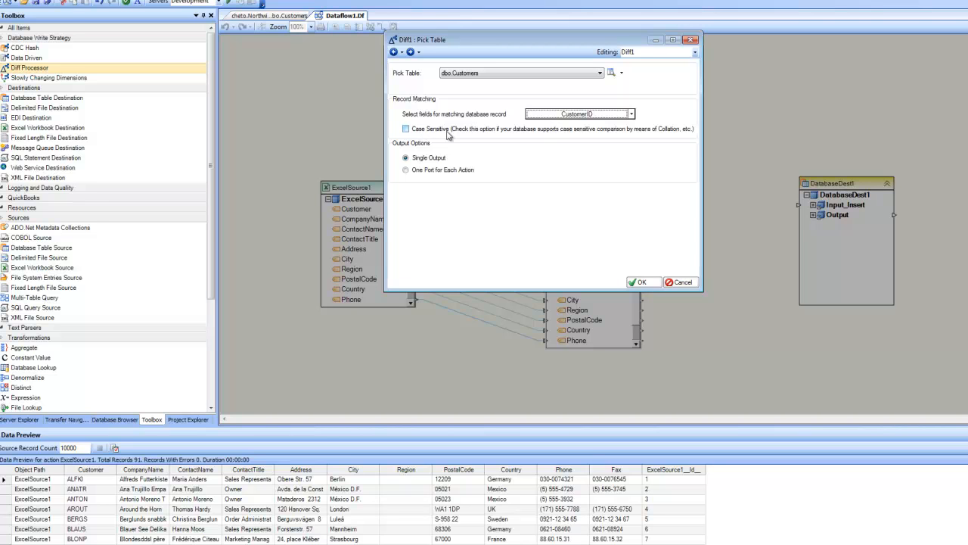
mouse_move(562, 136)
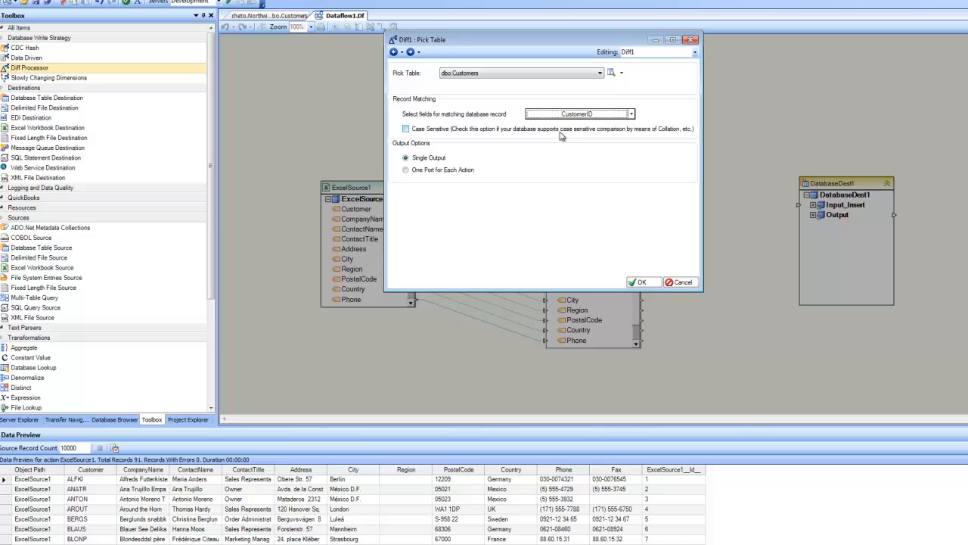
mouse_move(647, 138)
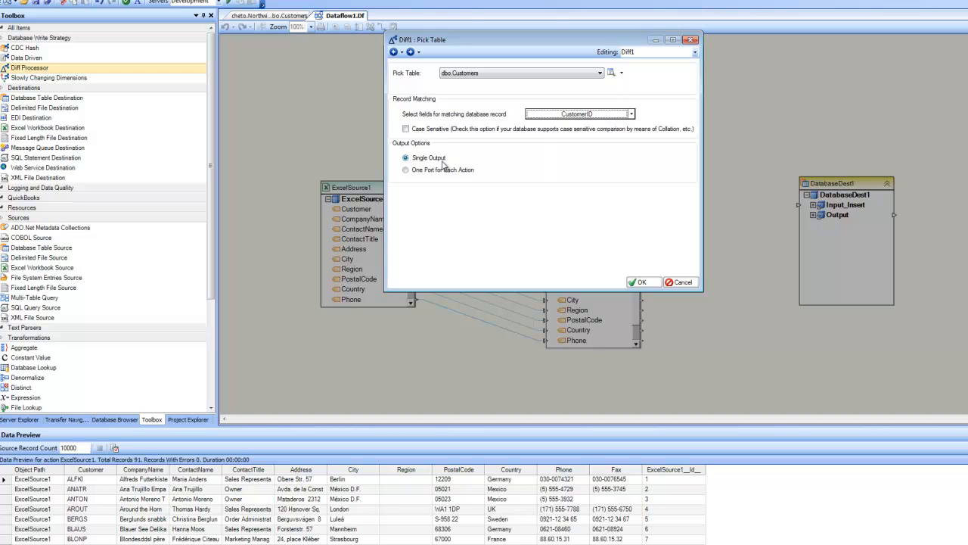
mouse_move(437, 163)
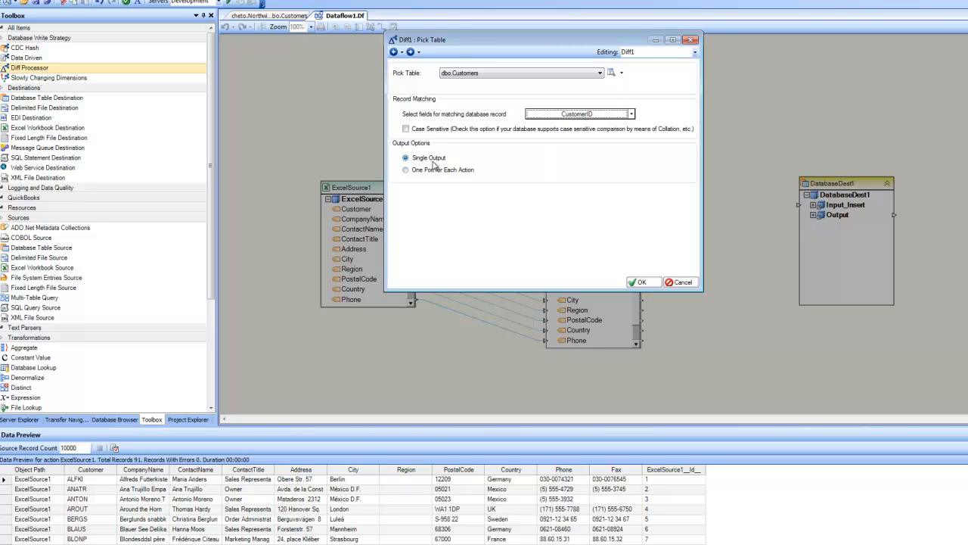
mouse_move(494, 170)
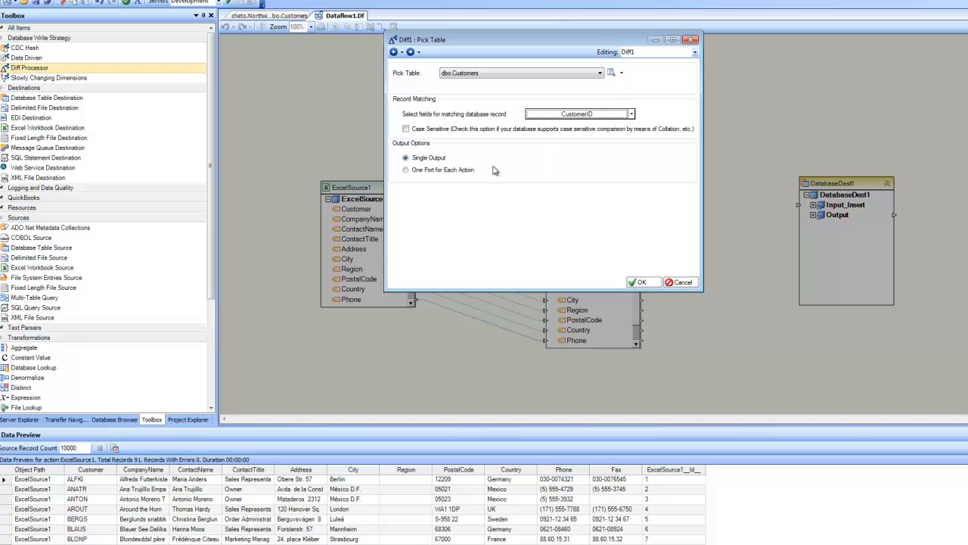
mouse_move(563, 183)
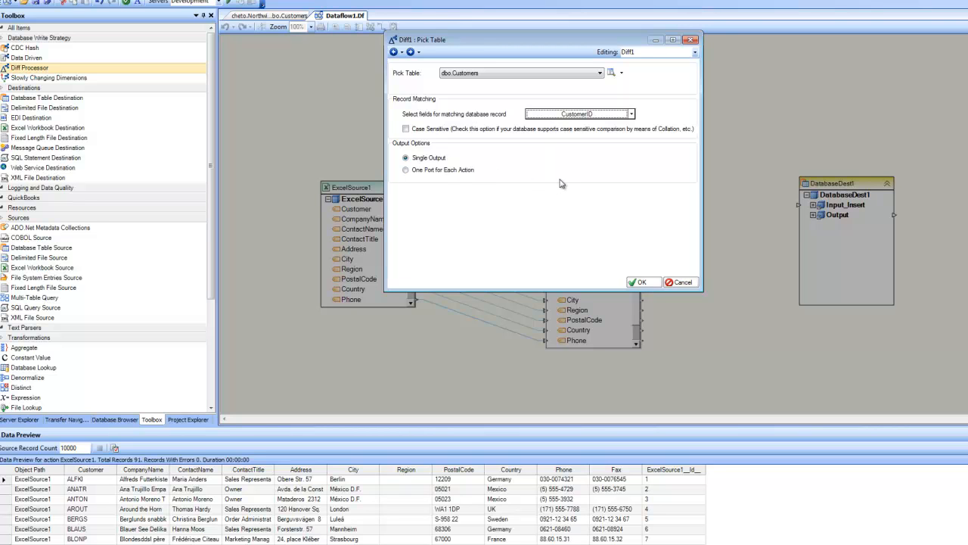
mouse_move(533, 178)
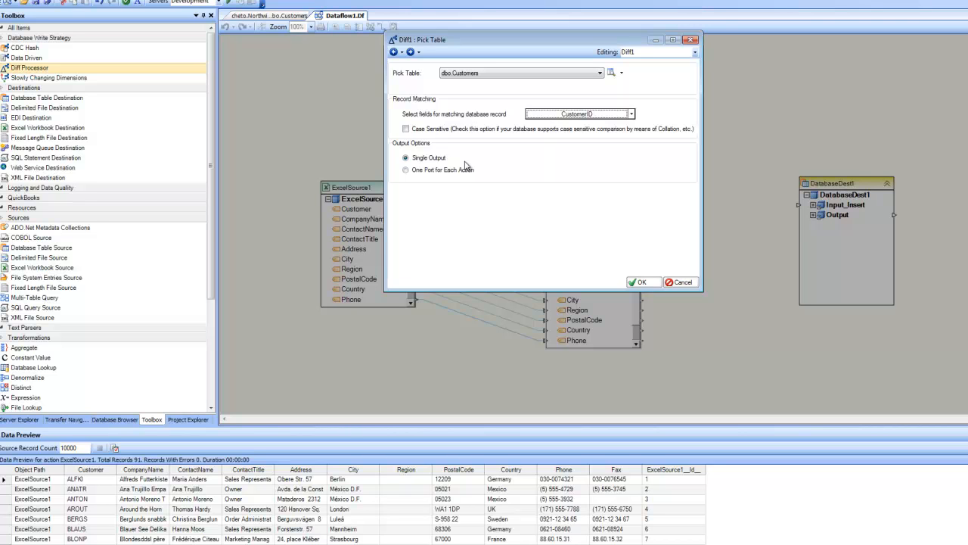
mouse_move(490, 70)
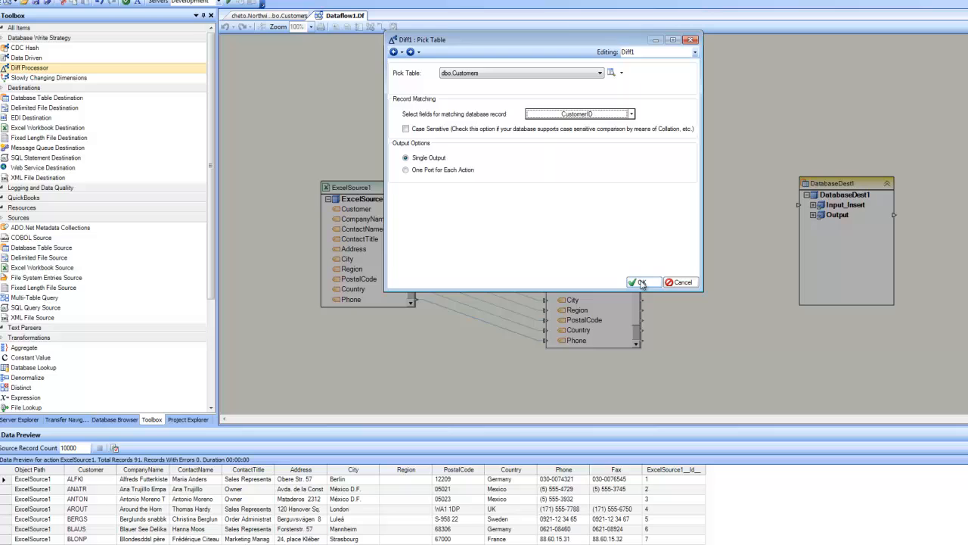
- Confirm the Pick Table settings so Diff1 lists CustomerID, CompanyName and the other Customers fields
click(638, 281)
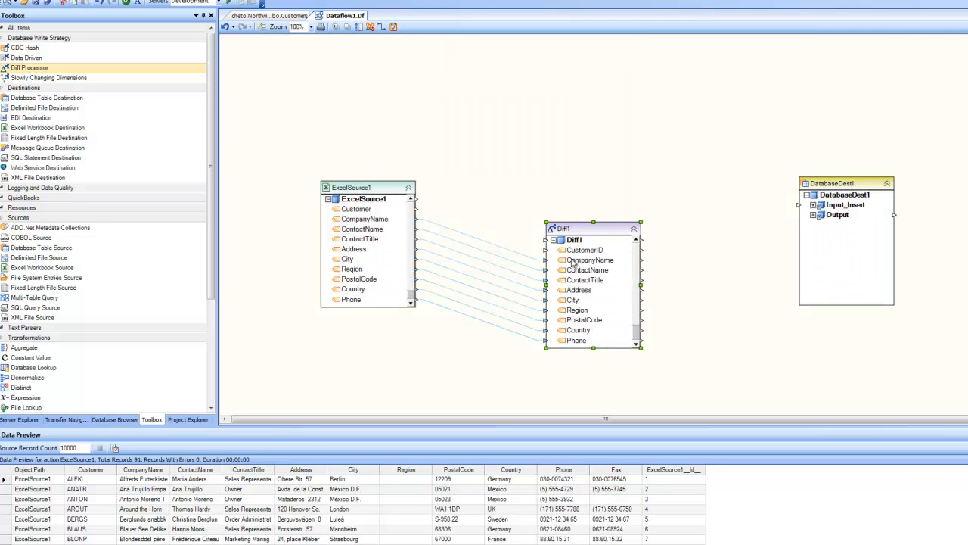
mouse_move(436, 249)
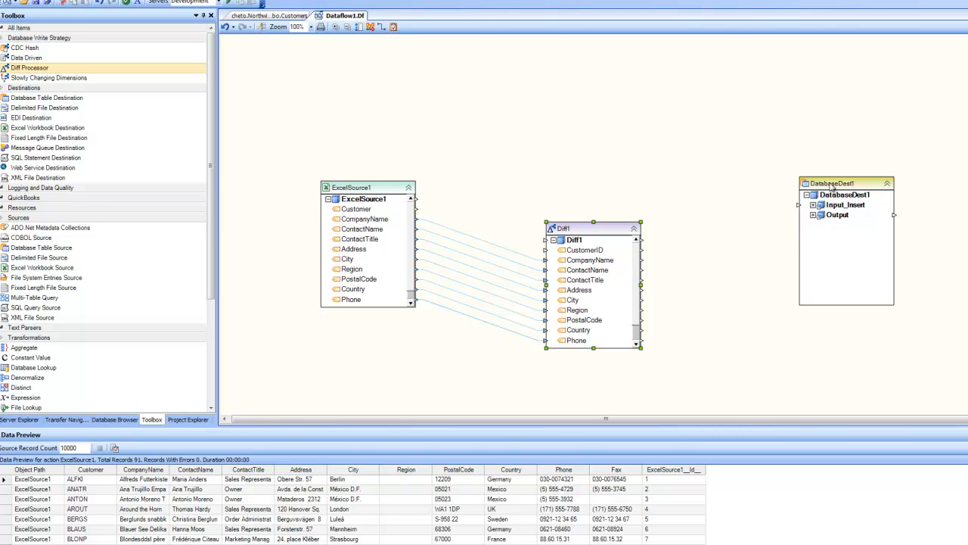
- Set DatabaseDest1's properties to Single Port (Follow Database Strategy) and confirm
right_click(832, 184)
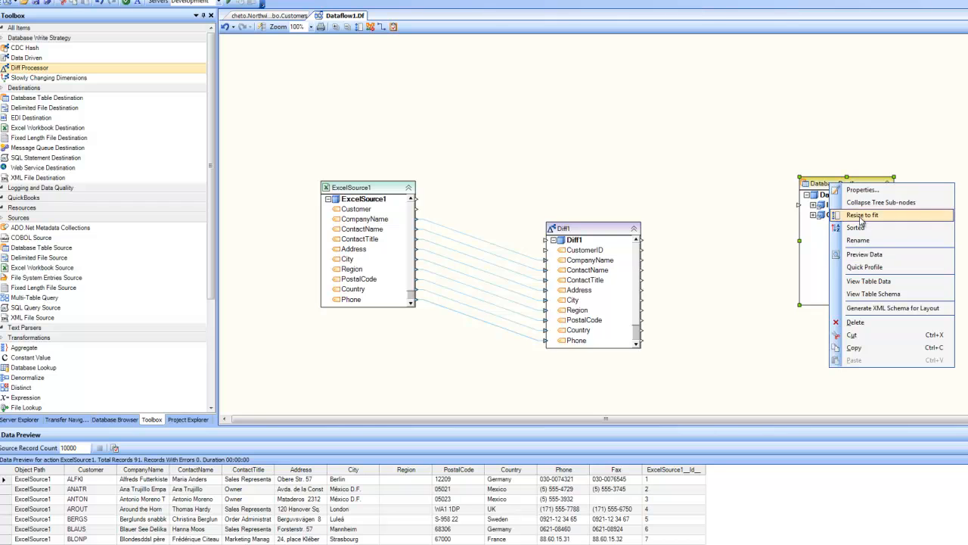
click(861, 191)
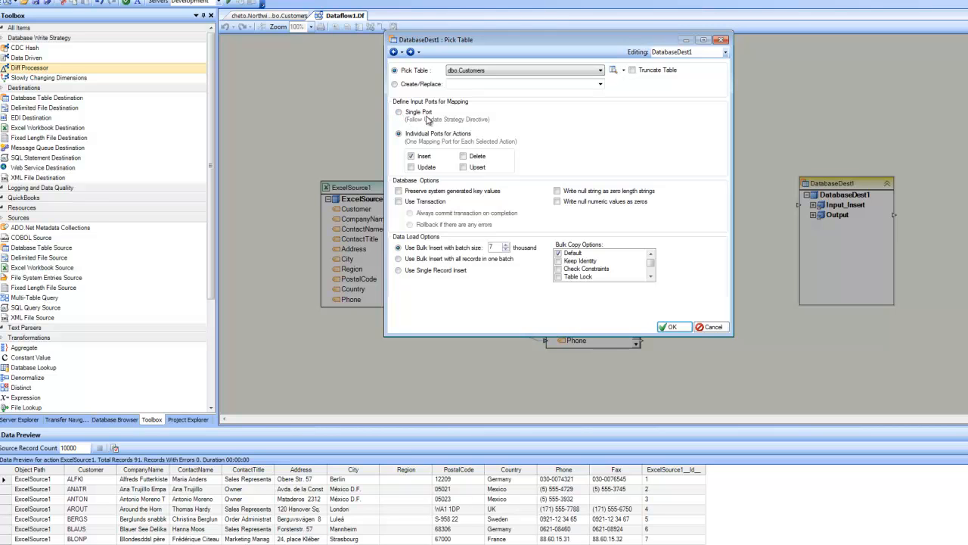
click(399, 112)
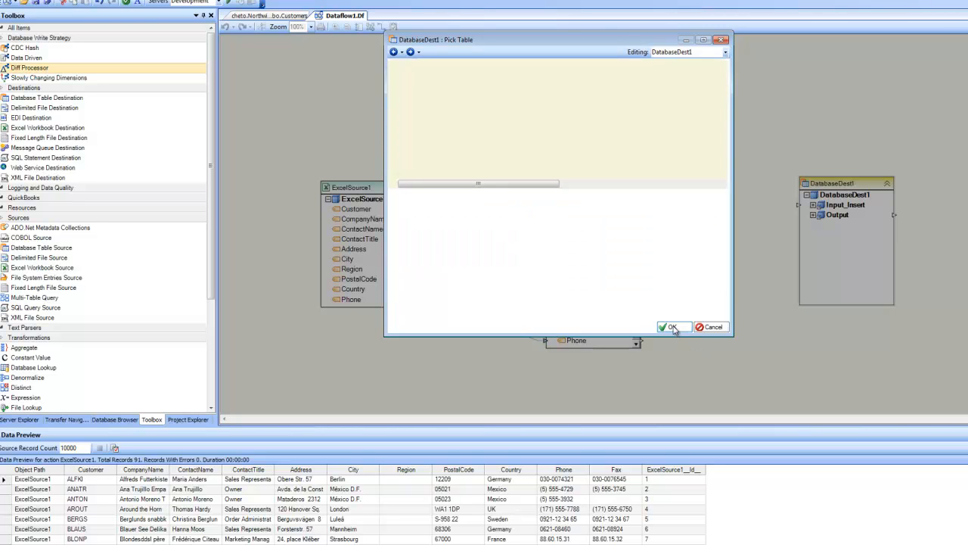
click(669, 327)
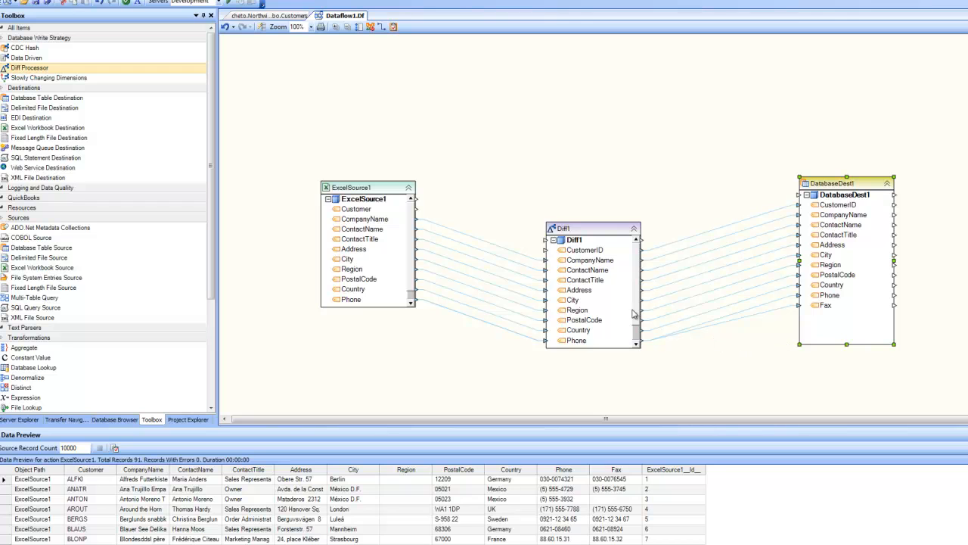
mouse_move(463, 232)
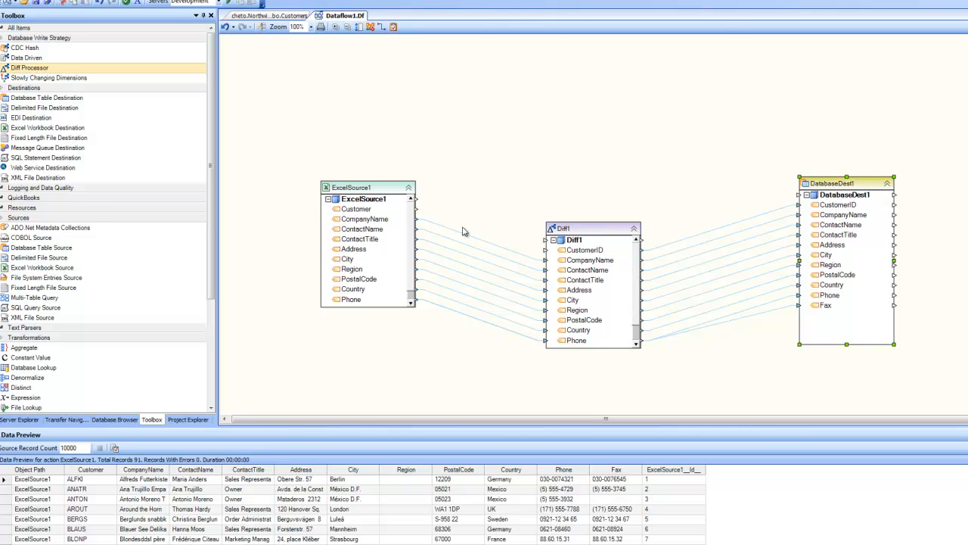
mouse_move(448, 246)
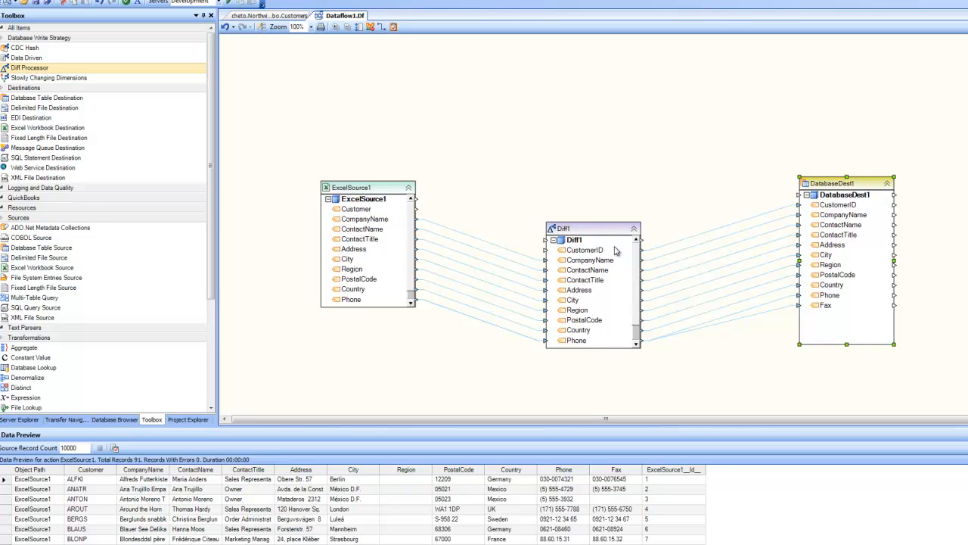
mouse_move(590, 281)
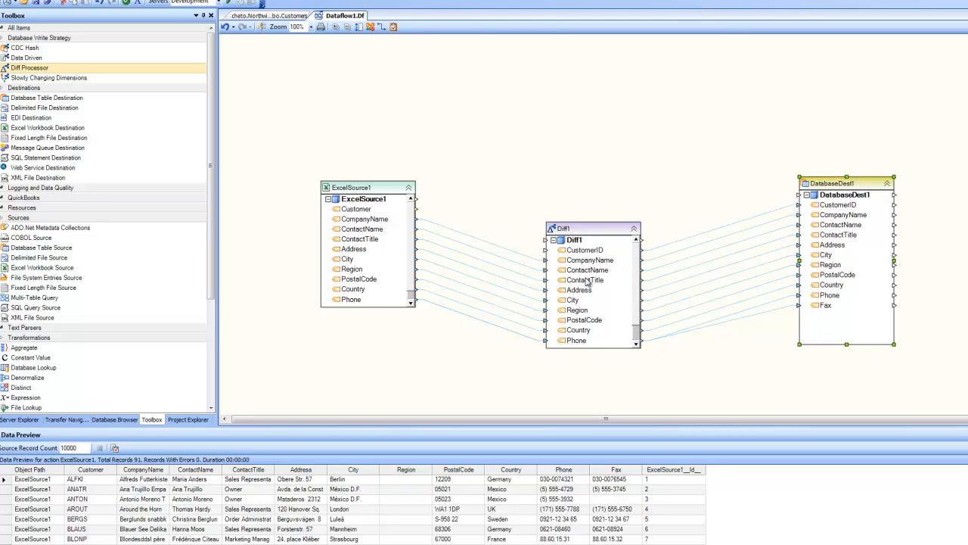
mouse_move(831, 211)
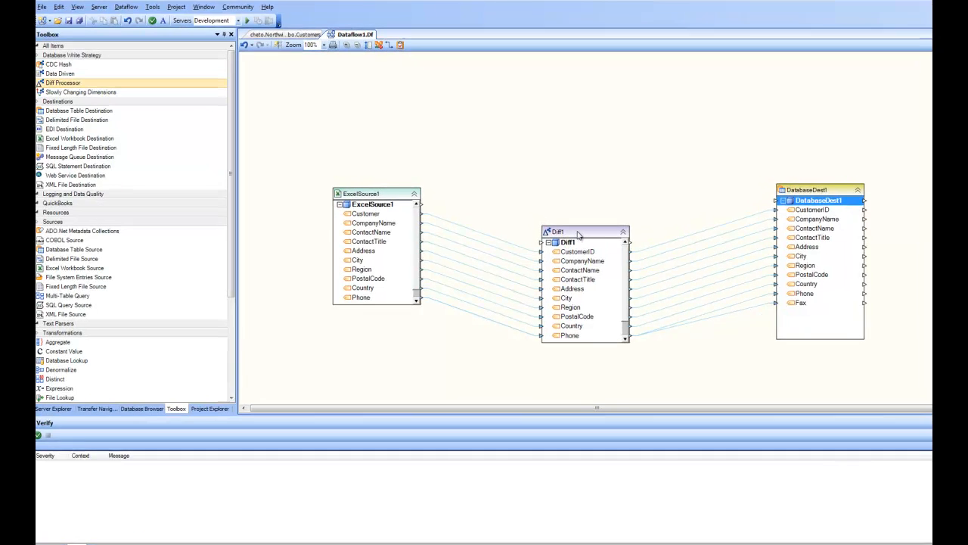
- Preview Diff1's data and scroll to records marked Update and Insert among SkipIdentical rows
right_click(560, 230)
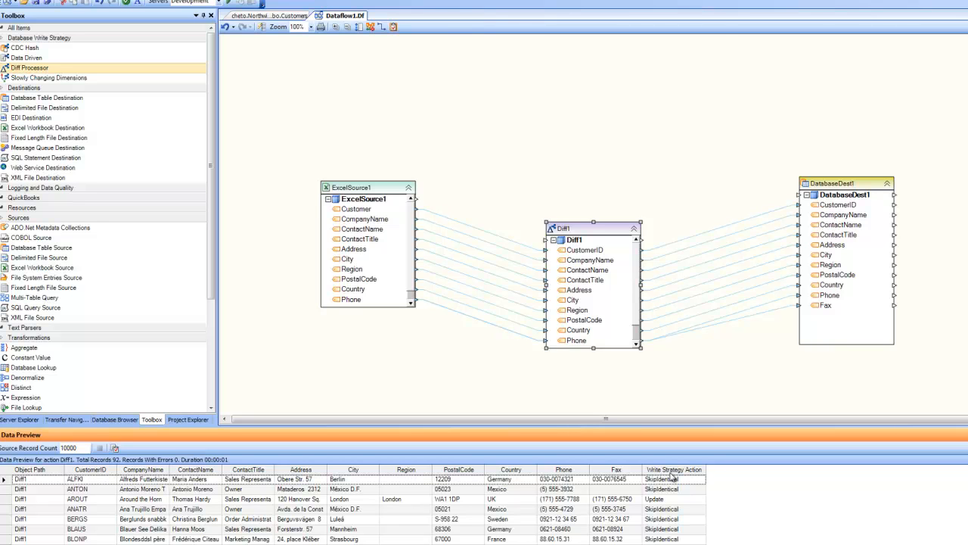
click(672, 478)
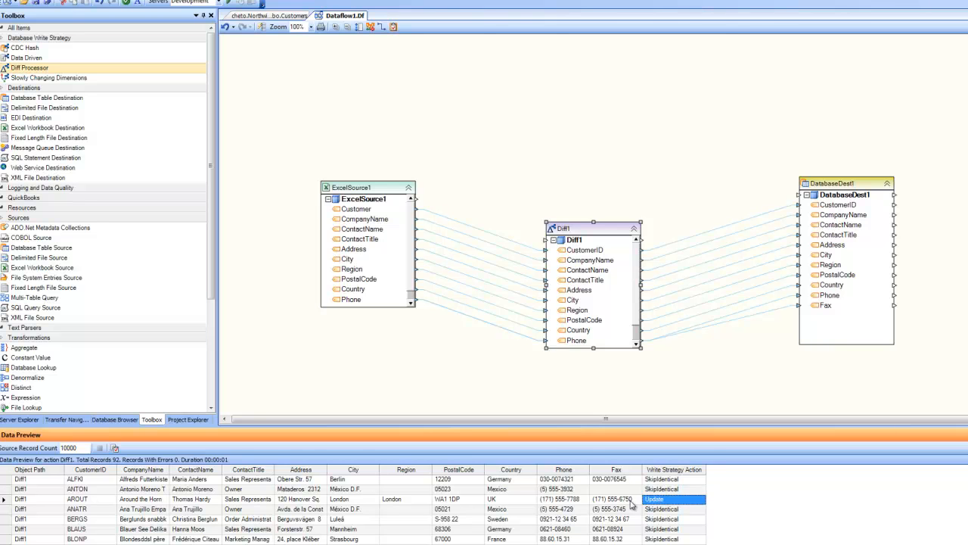
mouse_move(635, 511)
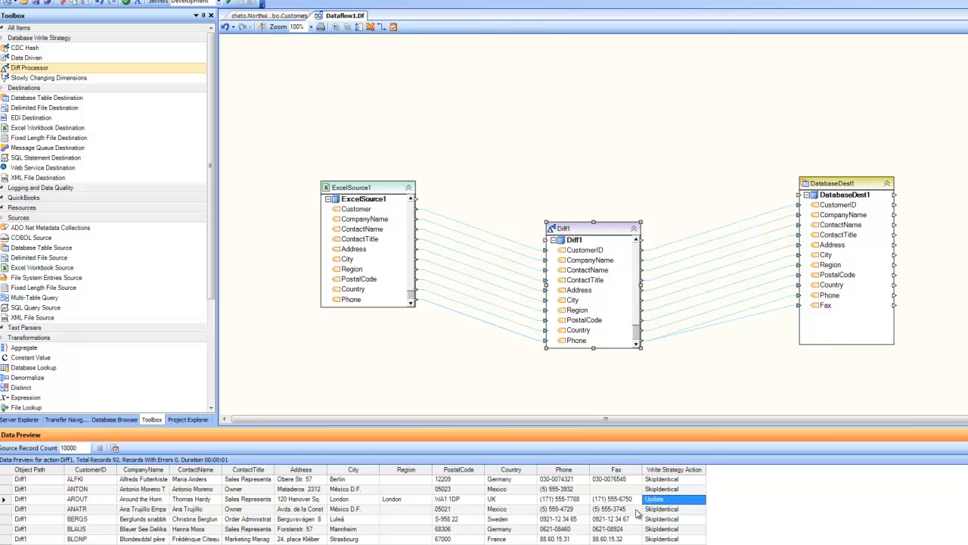
scroll(down, 3)
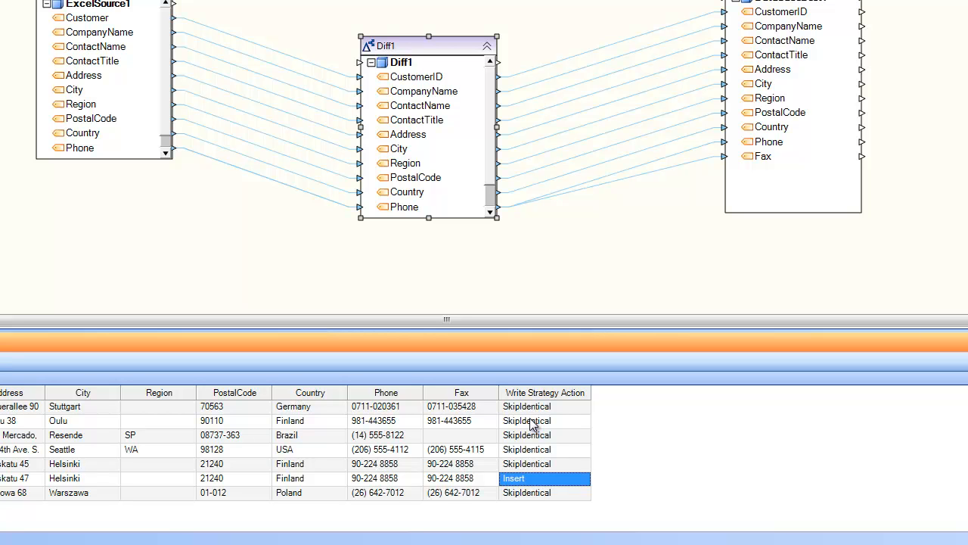
mouse_move(522, 442)
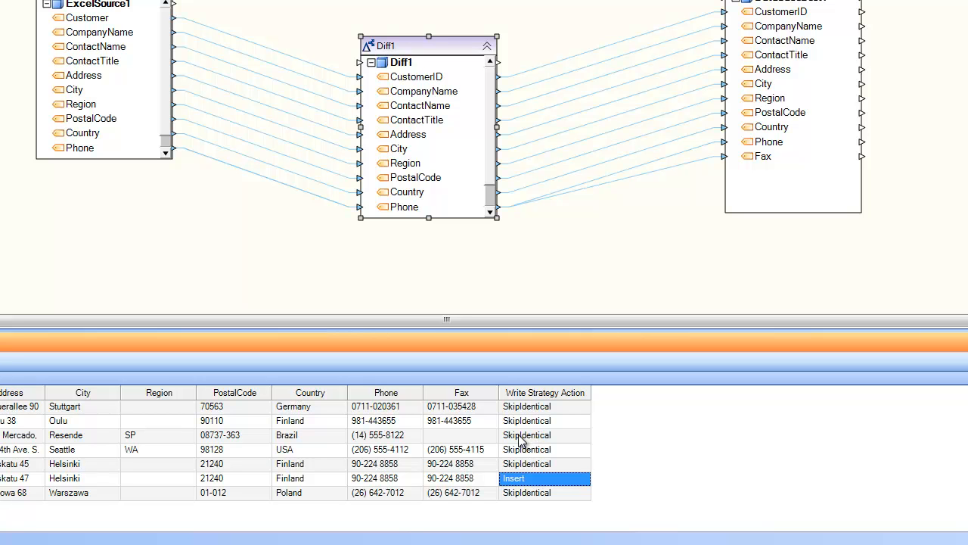